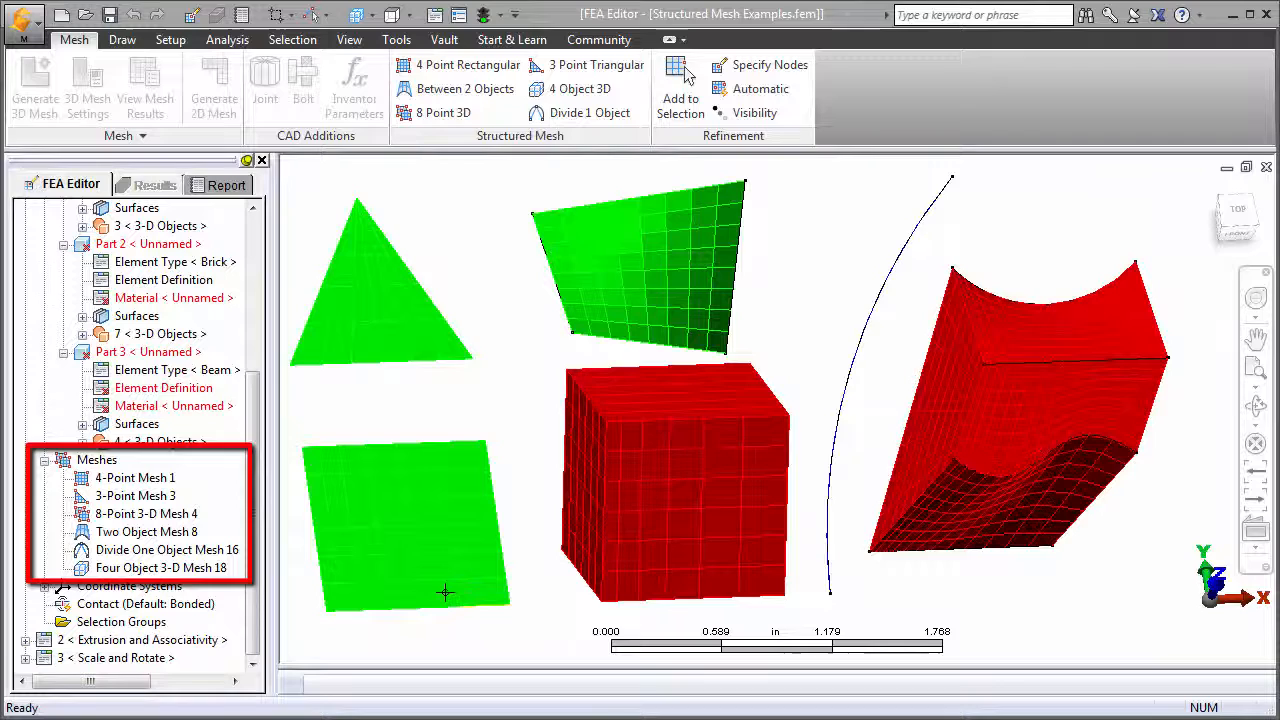
Step: Bring up the context menu for 4-Point Mesh 1 under Meshes
{"action": "right_click", "coordinate": [135, 477]}
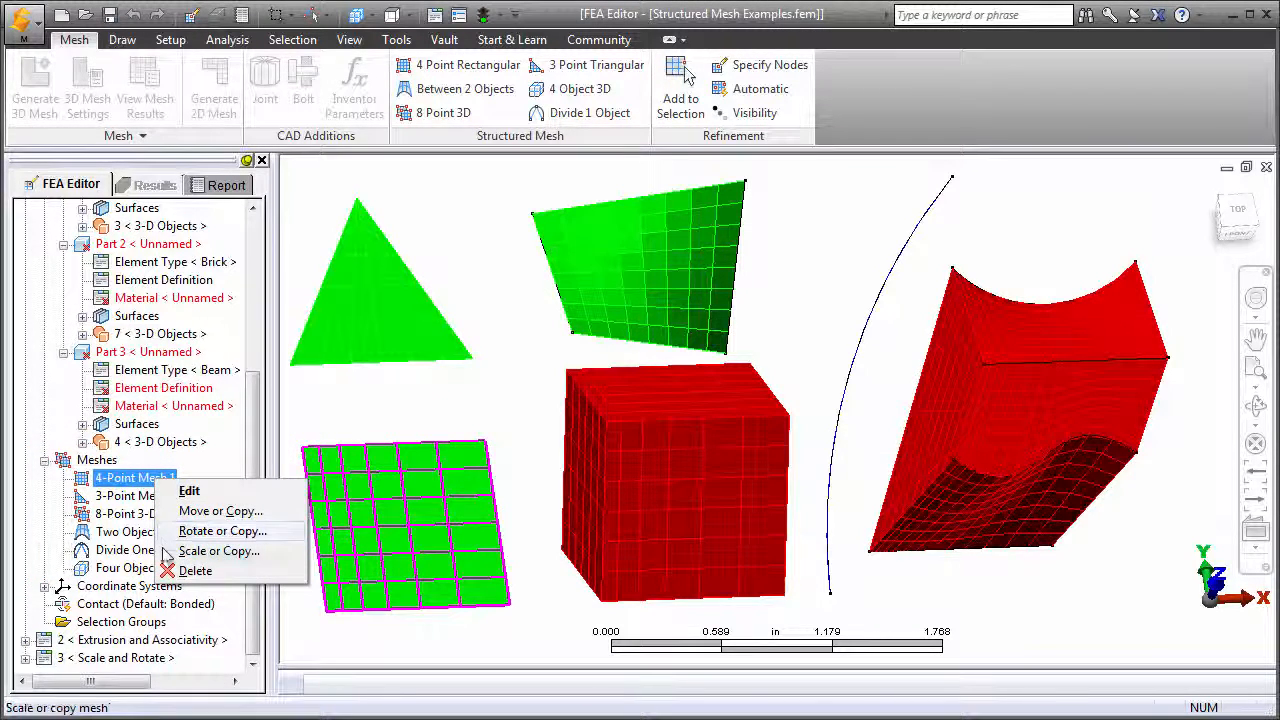
{"action": "mouse_move", "coordinate": [189, 491]}
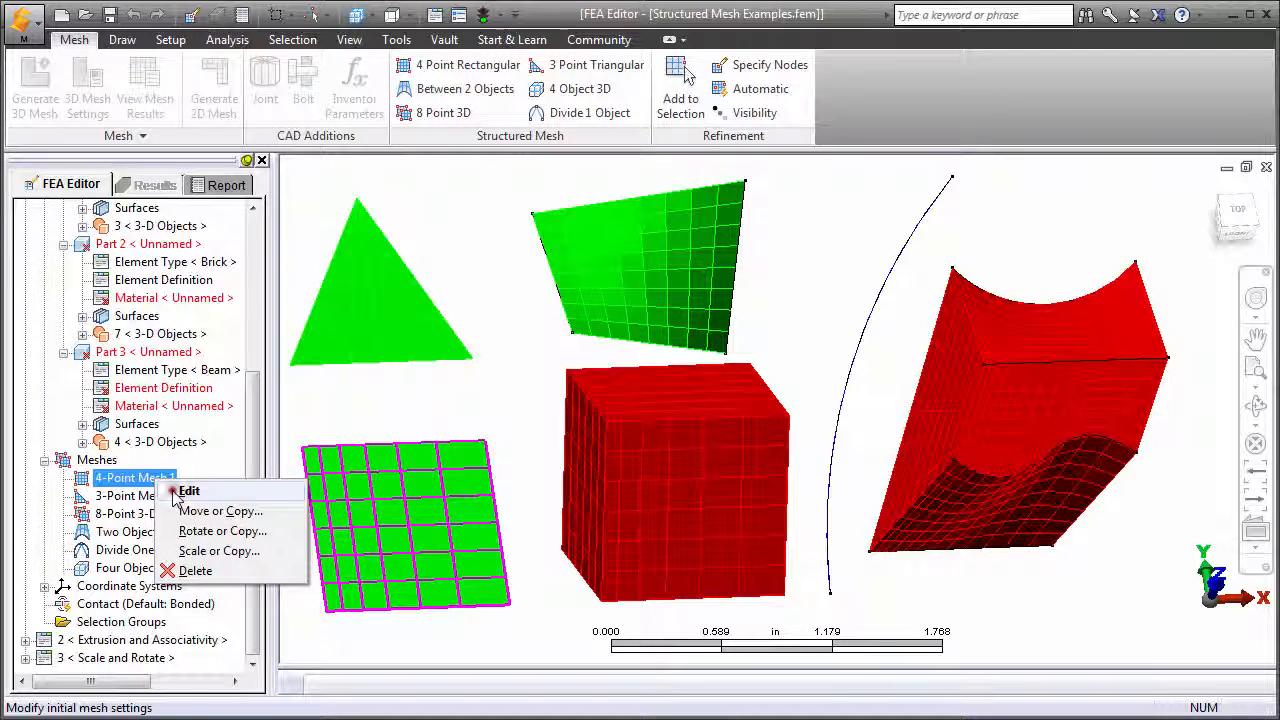
{"action": "left_click", "coordinate": [189, 490]}
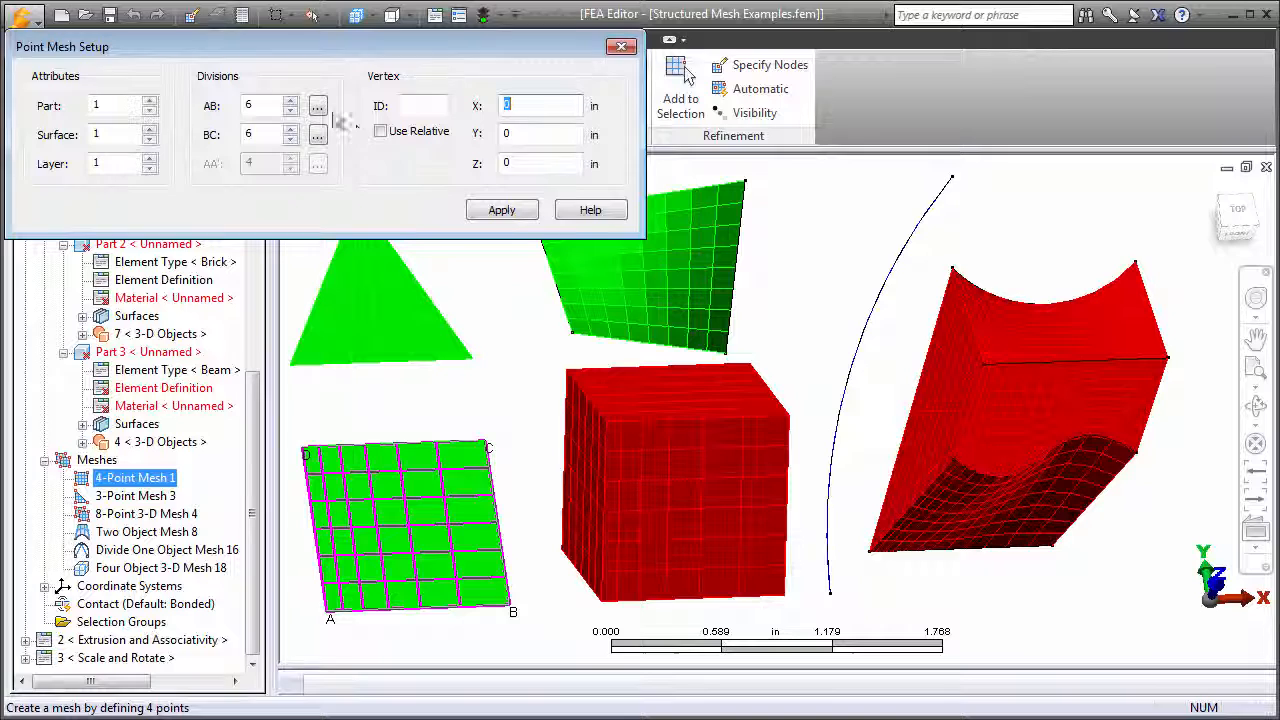
{"action": "left_click", "coordinate": [317, 105]}
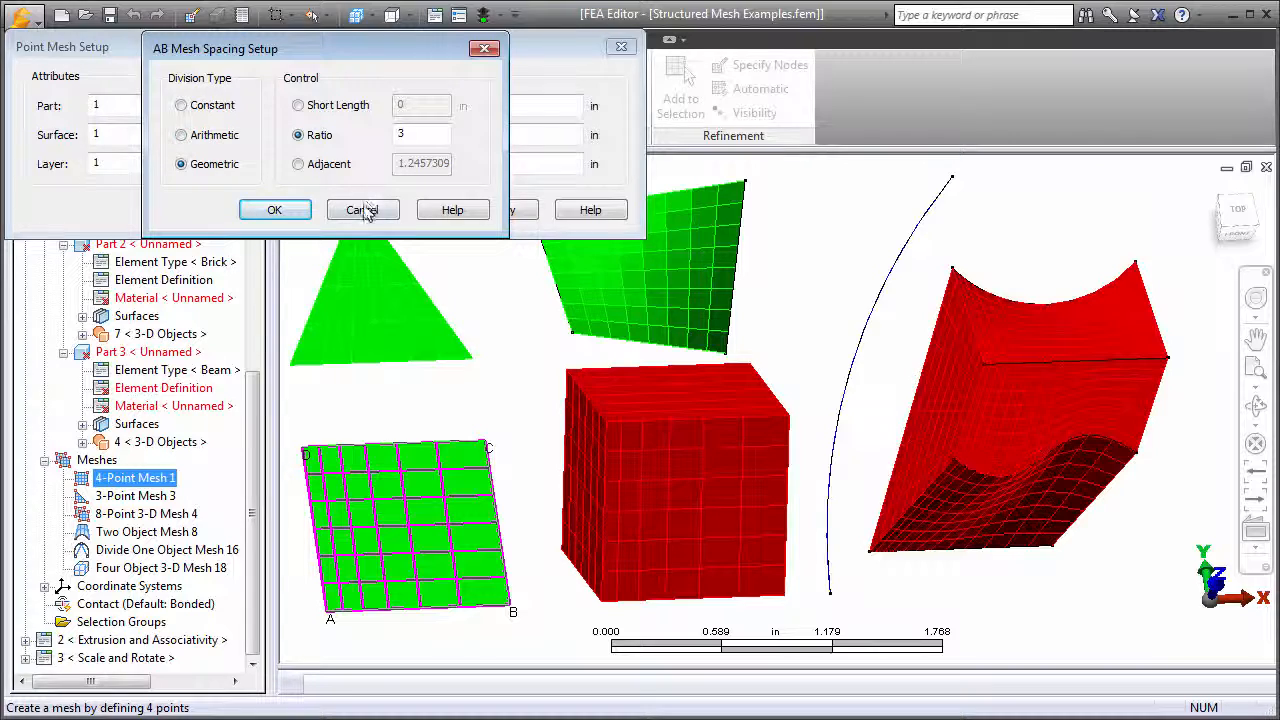
{"action": "left_click", "coordinate": [362, 209]}
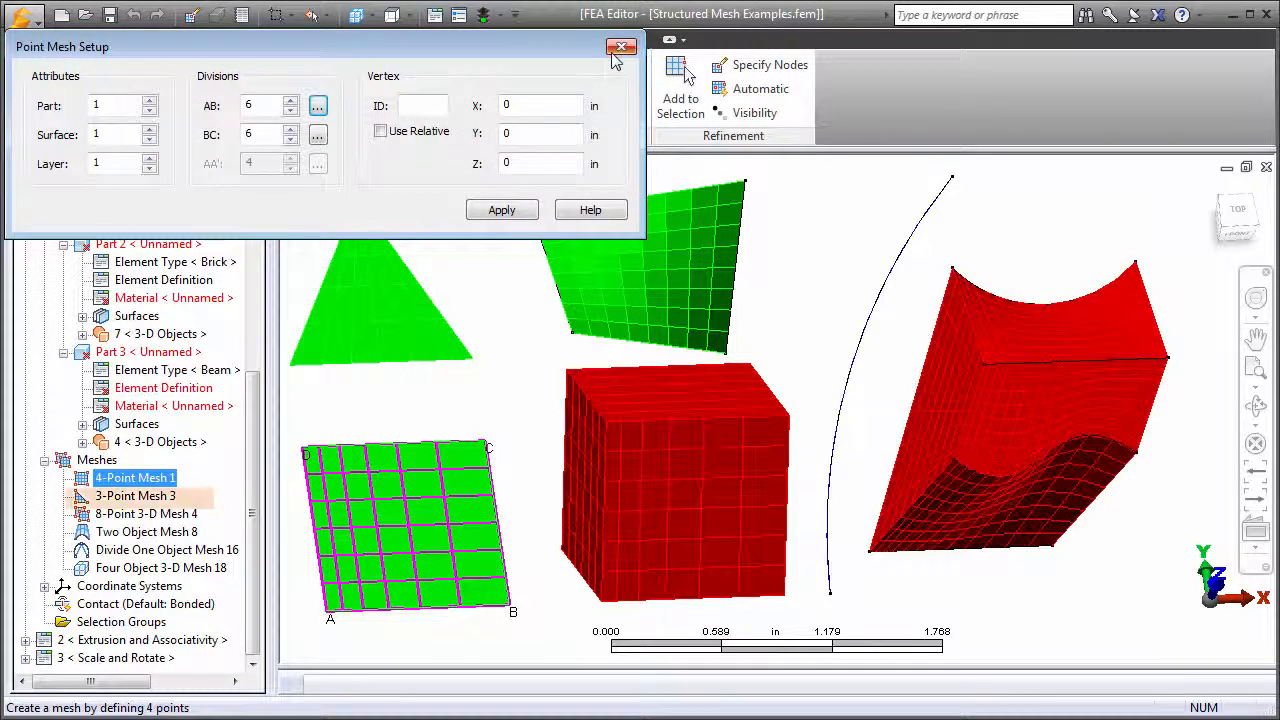
{"action": "left_click", "coordinate": [621, 47]}
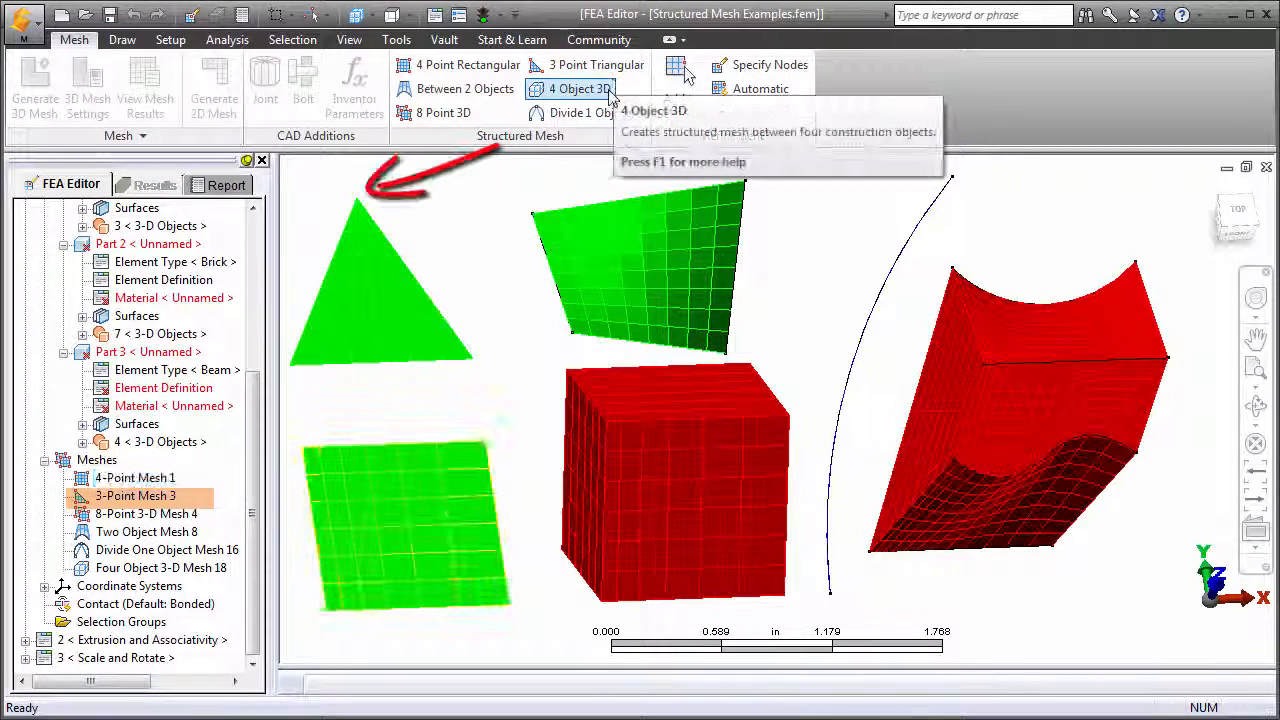
{"action": "left_click", "coordinate": [135, 477]}
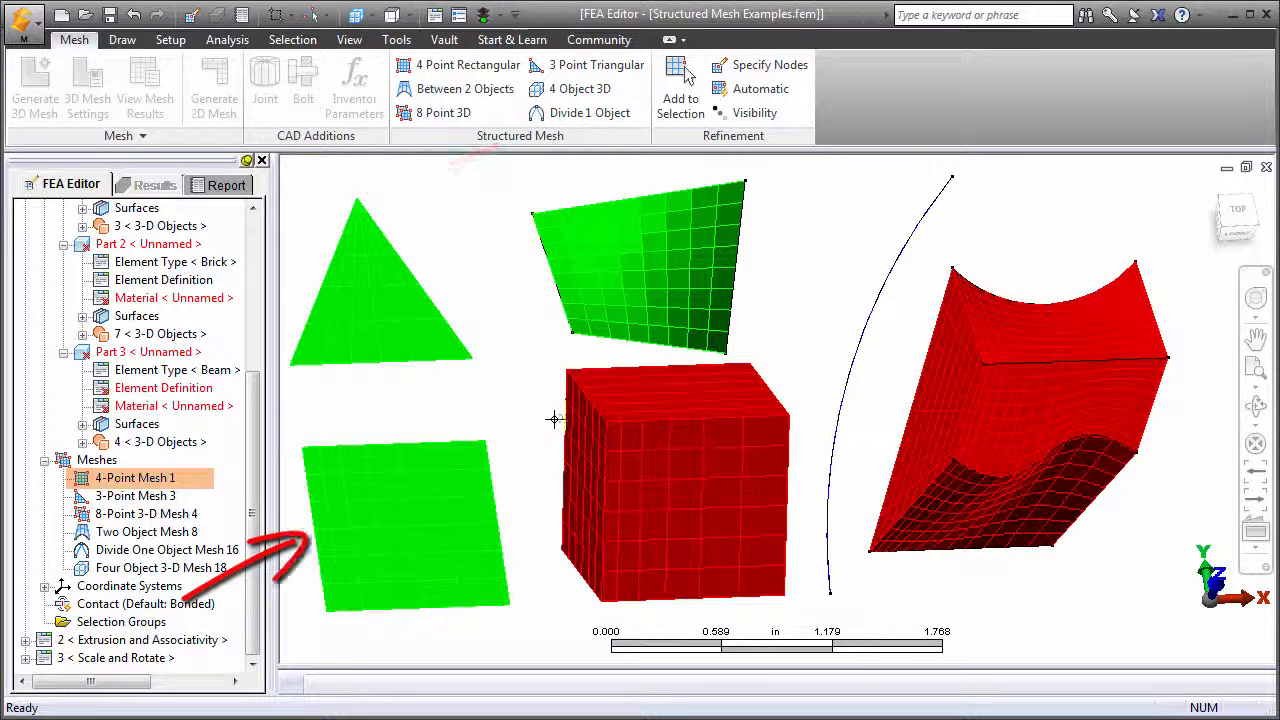
{"action": "left_click", "coordinate": [147, 513]}
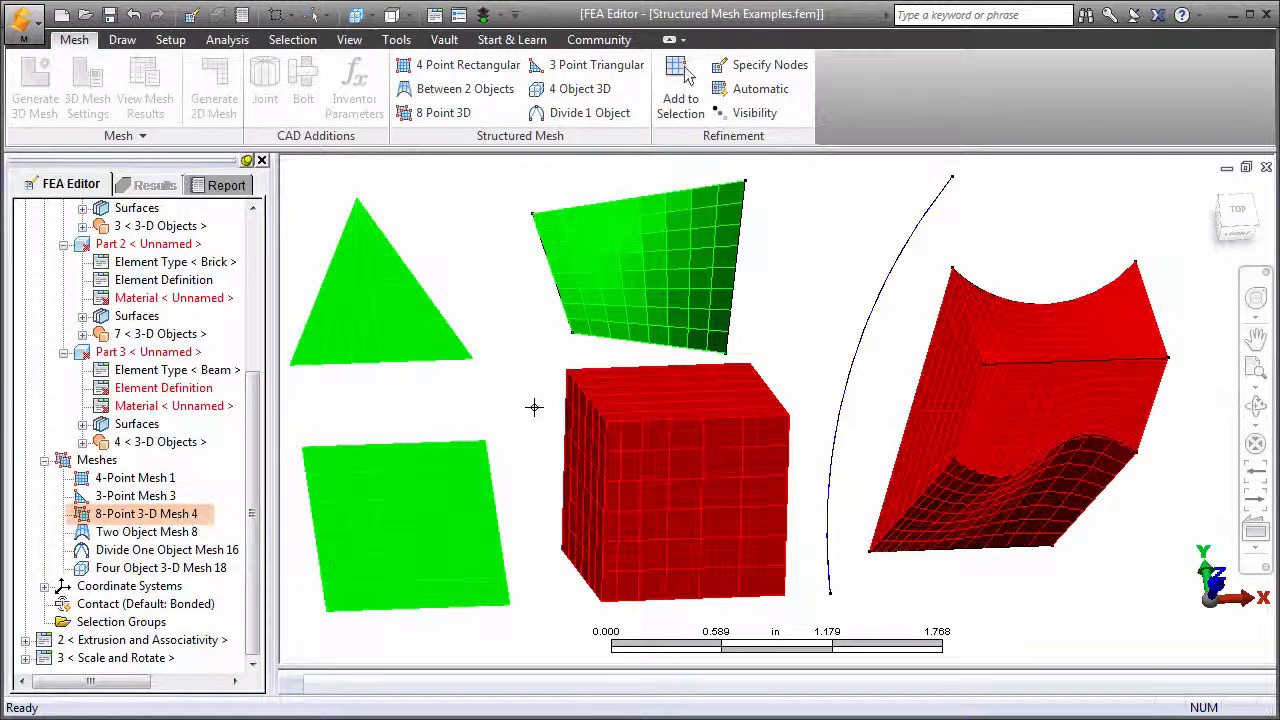
{"action": "left_click", "coordinate": [670, 480]}
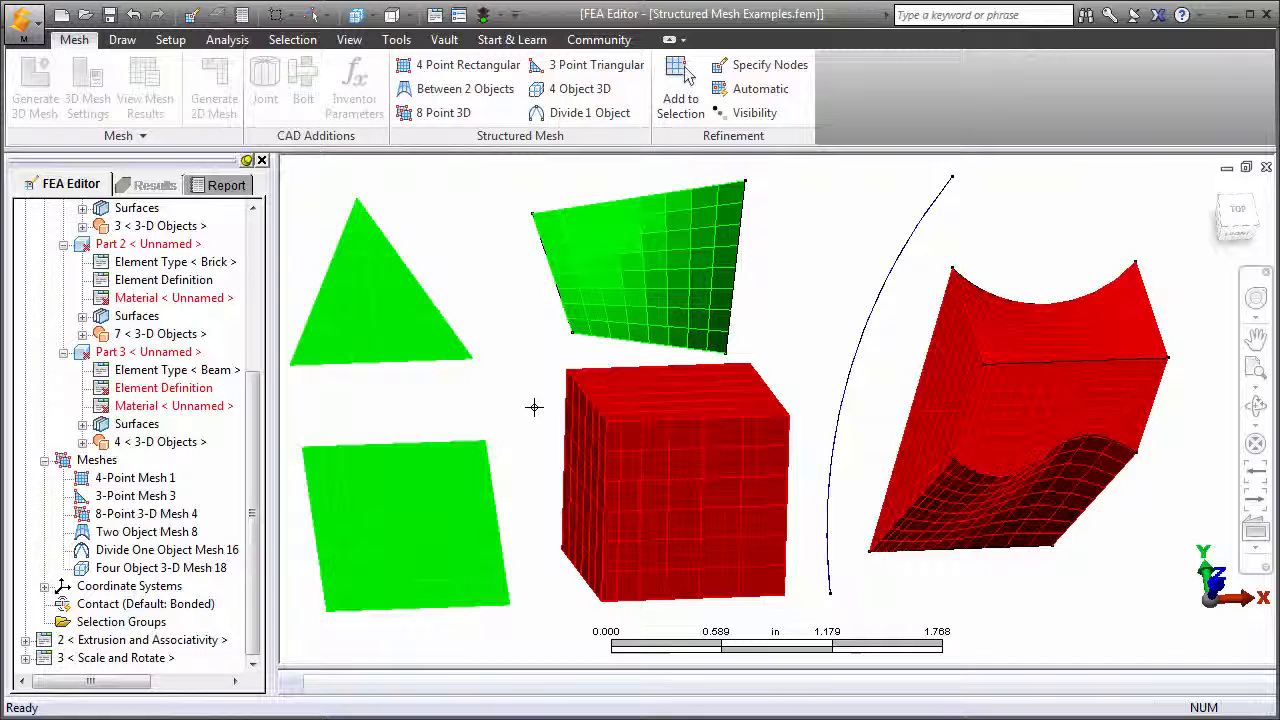
{"action": "left_click", "coordinate": [166, 549]}
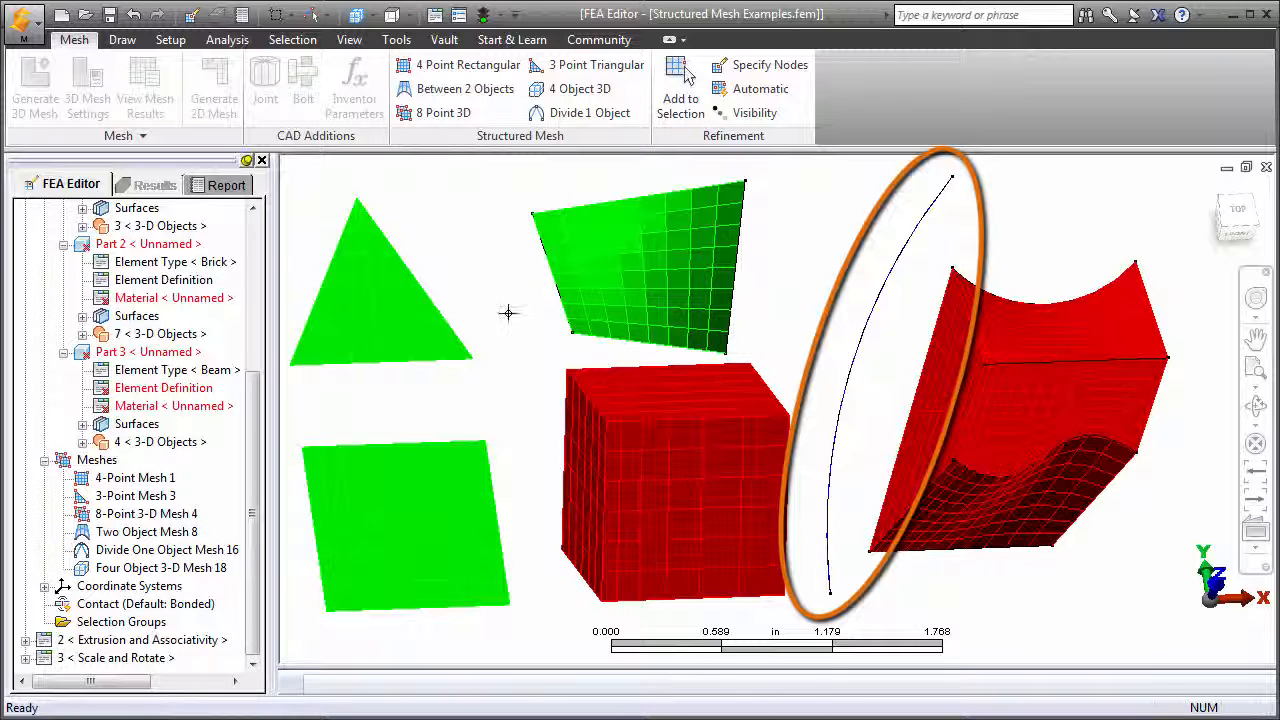
{"action": "left_click", "coordinate": [349, 39]}
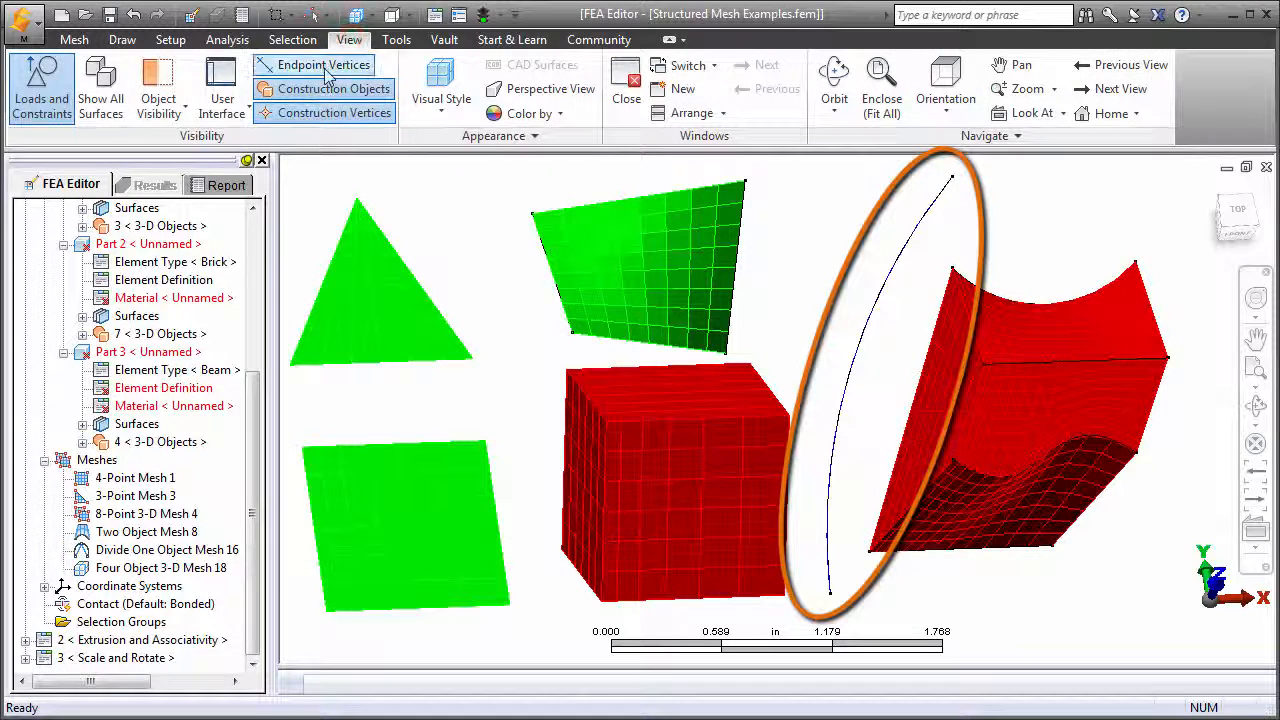
{"action": "left_click", "coordinate": [322, 64]}
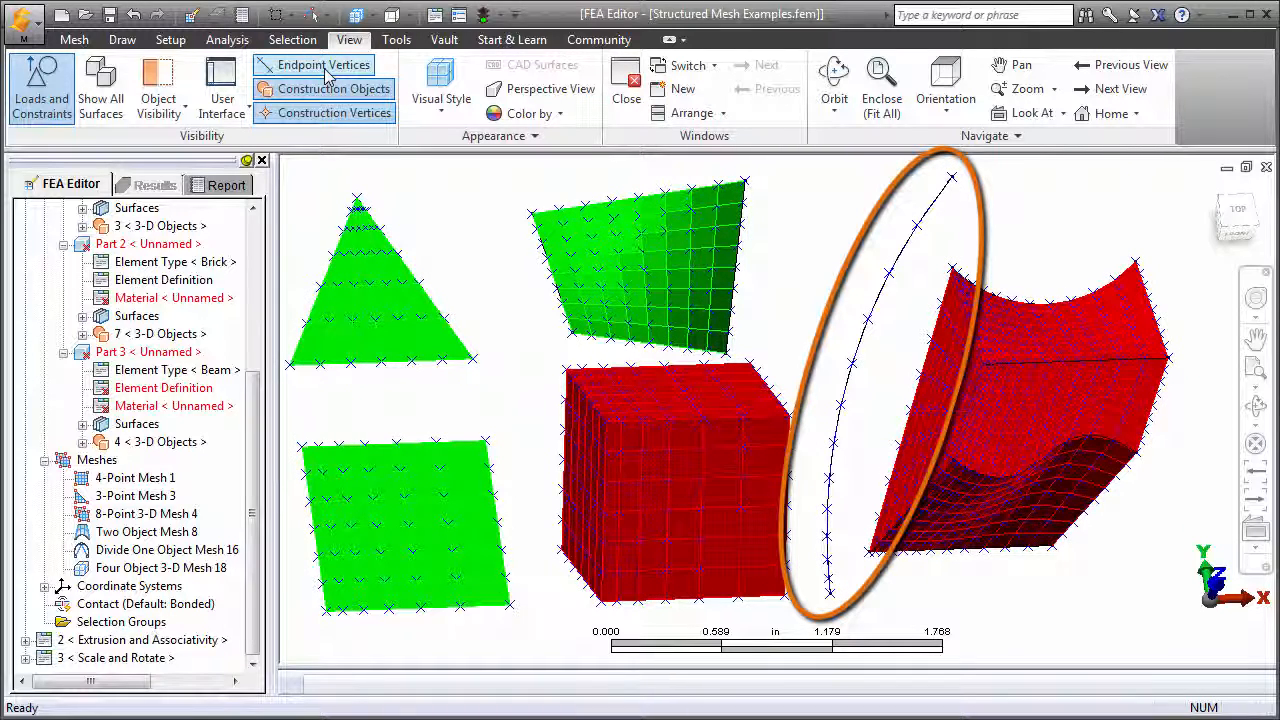
{"action": "left_click", "coordinate": [323, 64]}
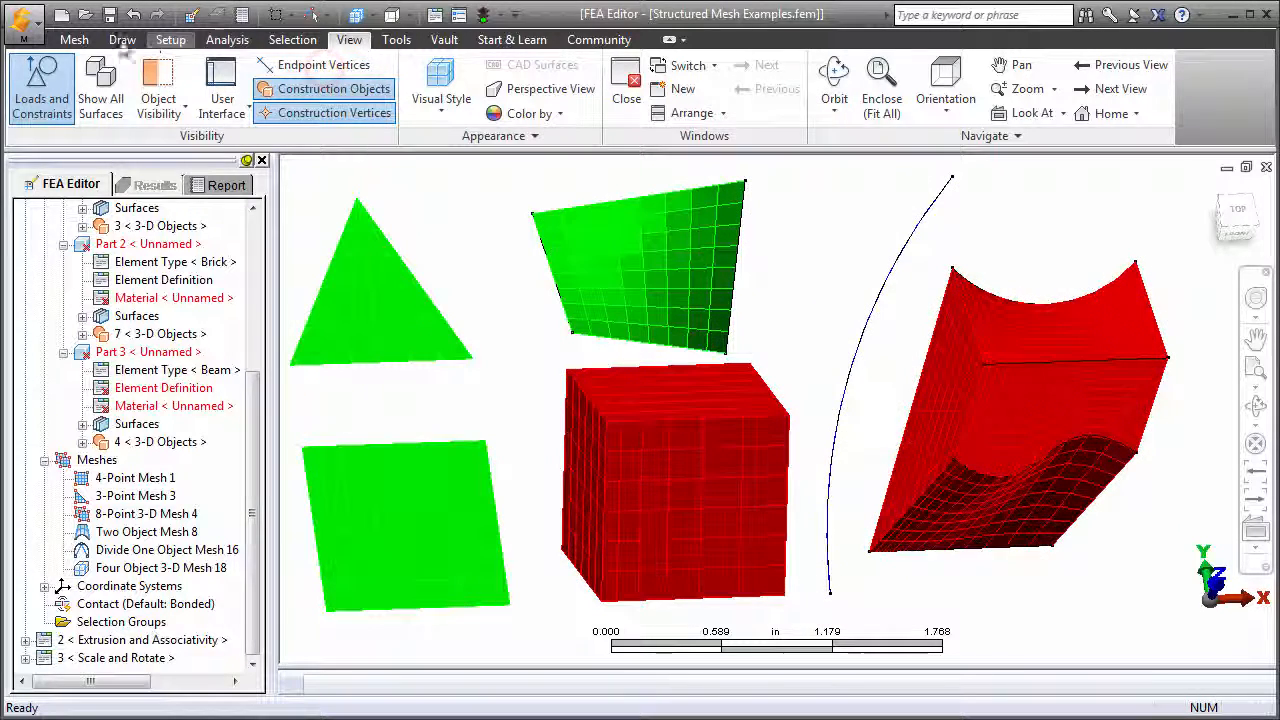
{"action": "left_click", "coordinate": [147, 531]}
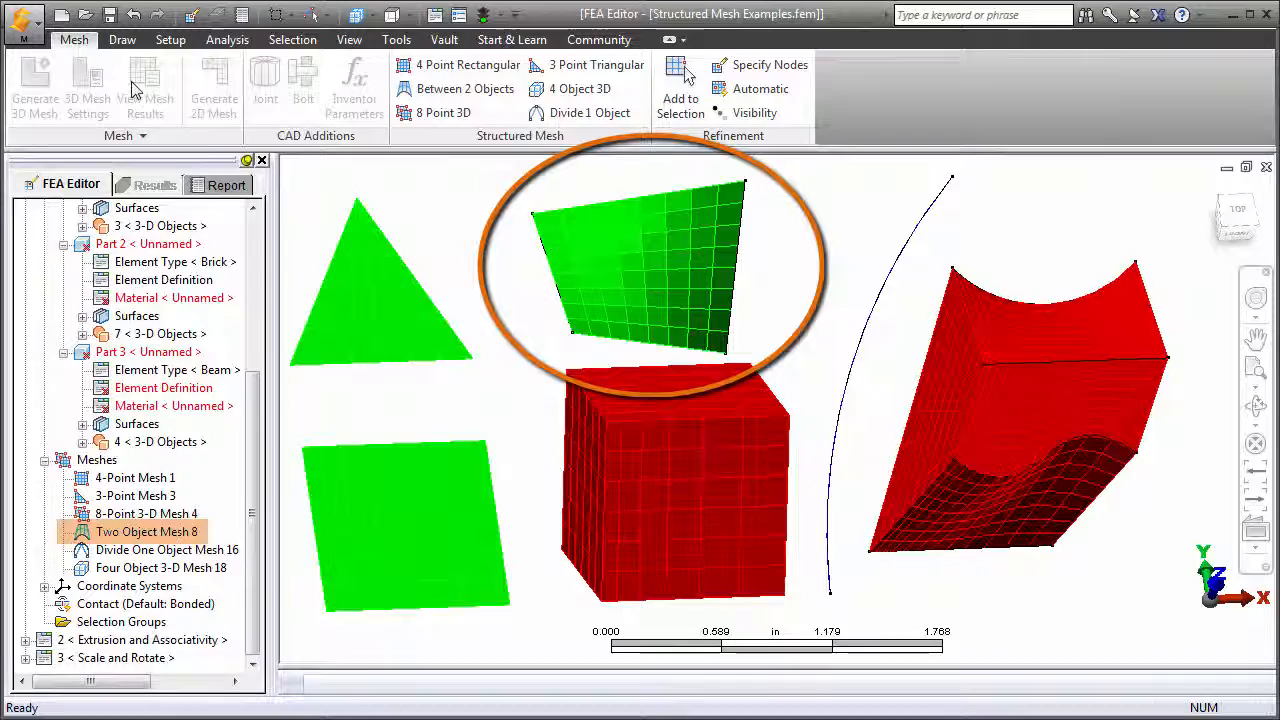
{"action": "left_click", "coordinate": [166, 567]}
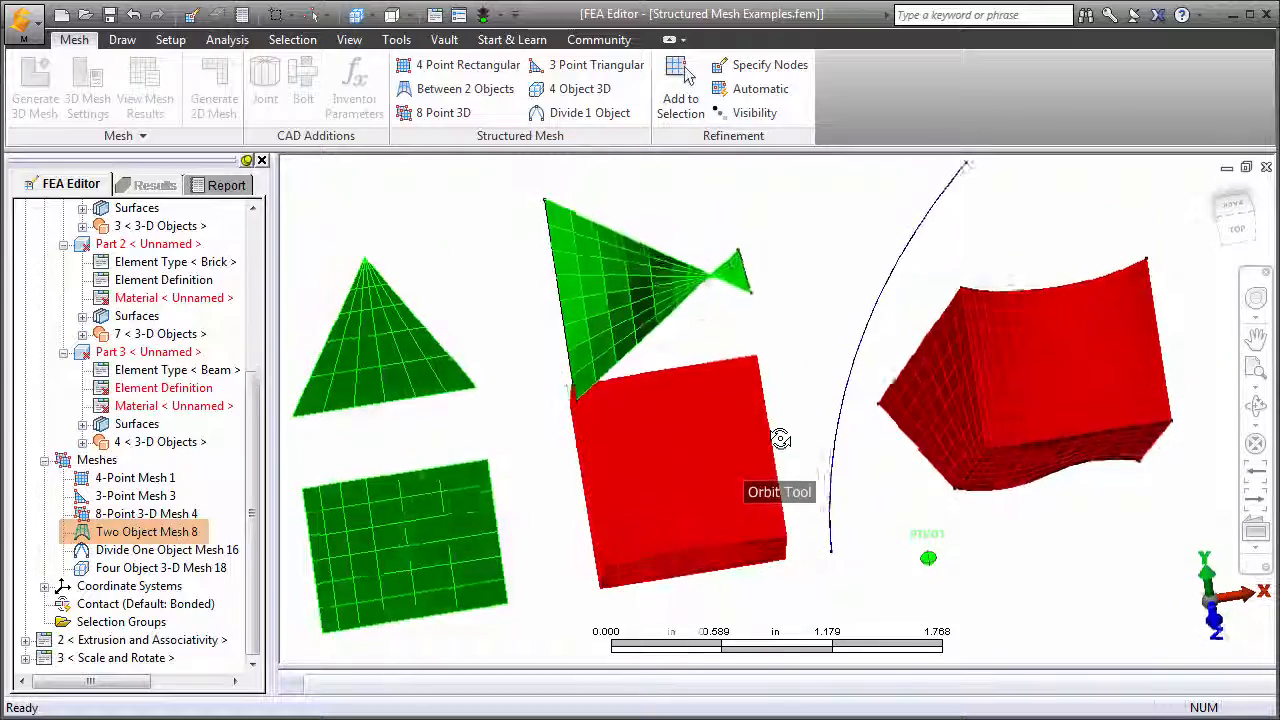
{"action": "left_click_drag", "start_coordinate": [780, 440], "coordinate": [785, 455]}
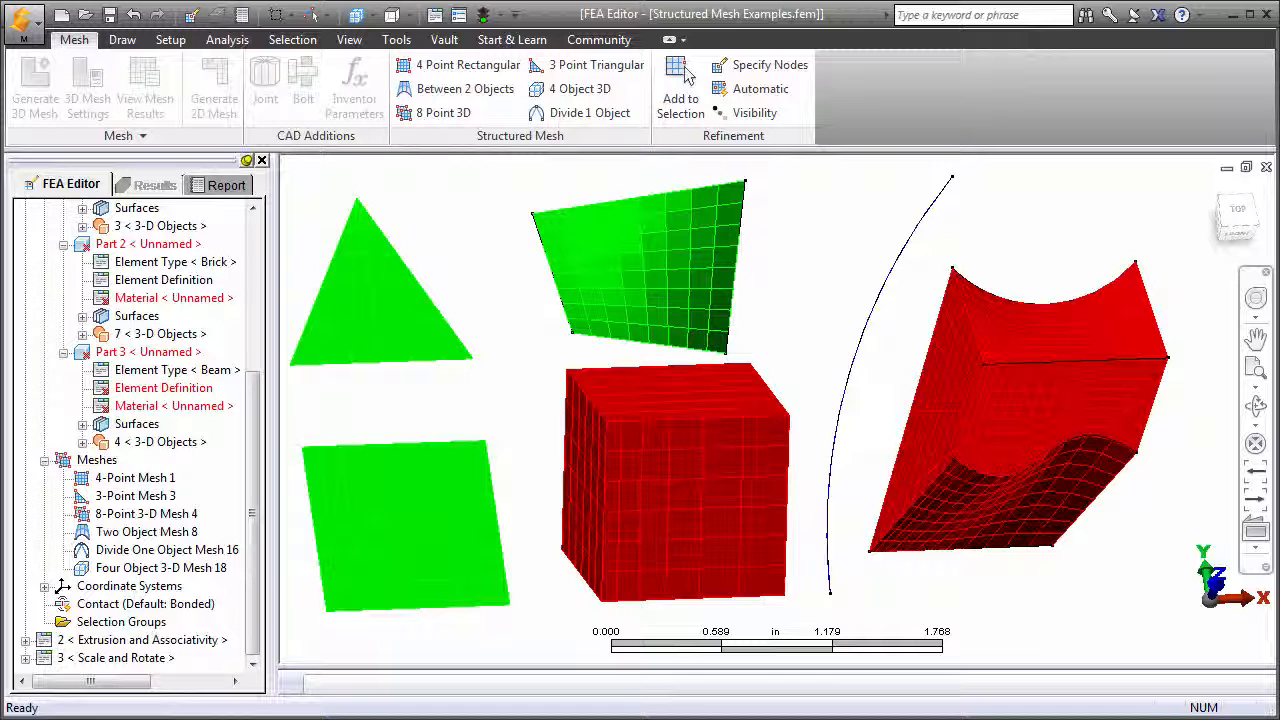
{"action": "mouse_move", "coordinate": [122, 39]}
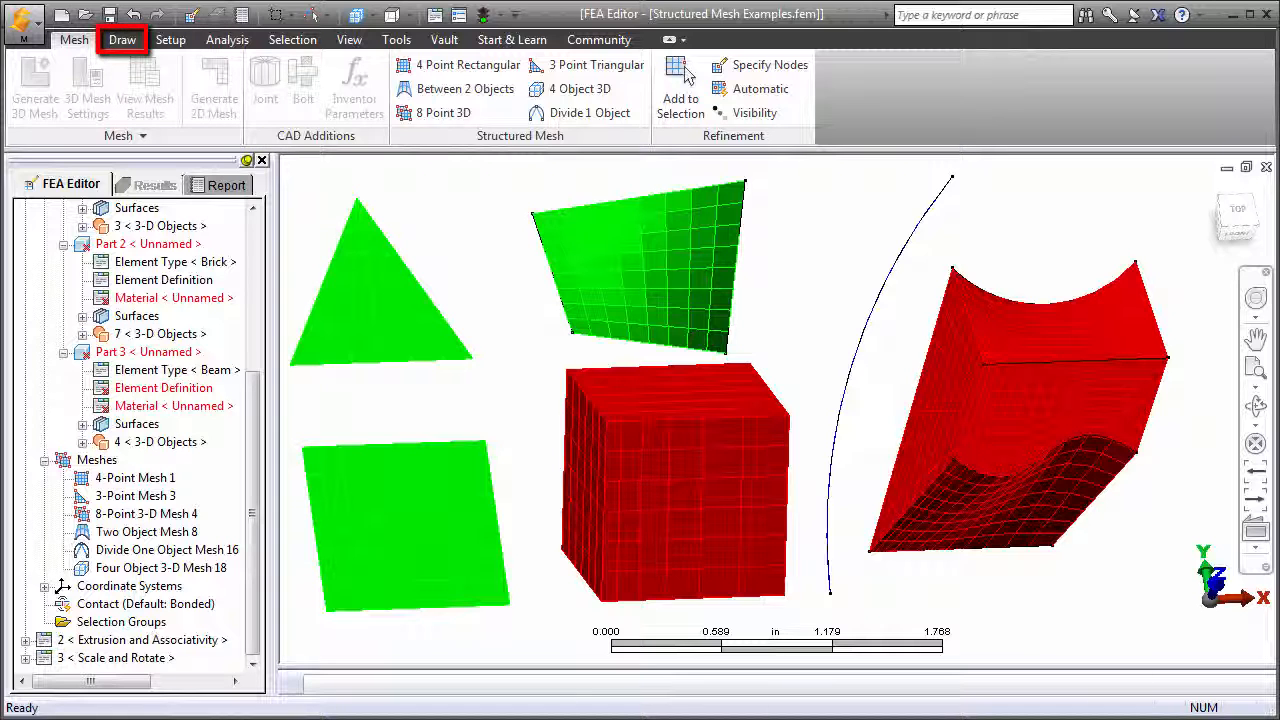
Step: Switch to the Draw tab to view the Extrusion and Associativity helical mesh
{"action": "left_click", "coordinate": [122, 39]}
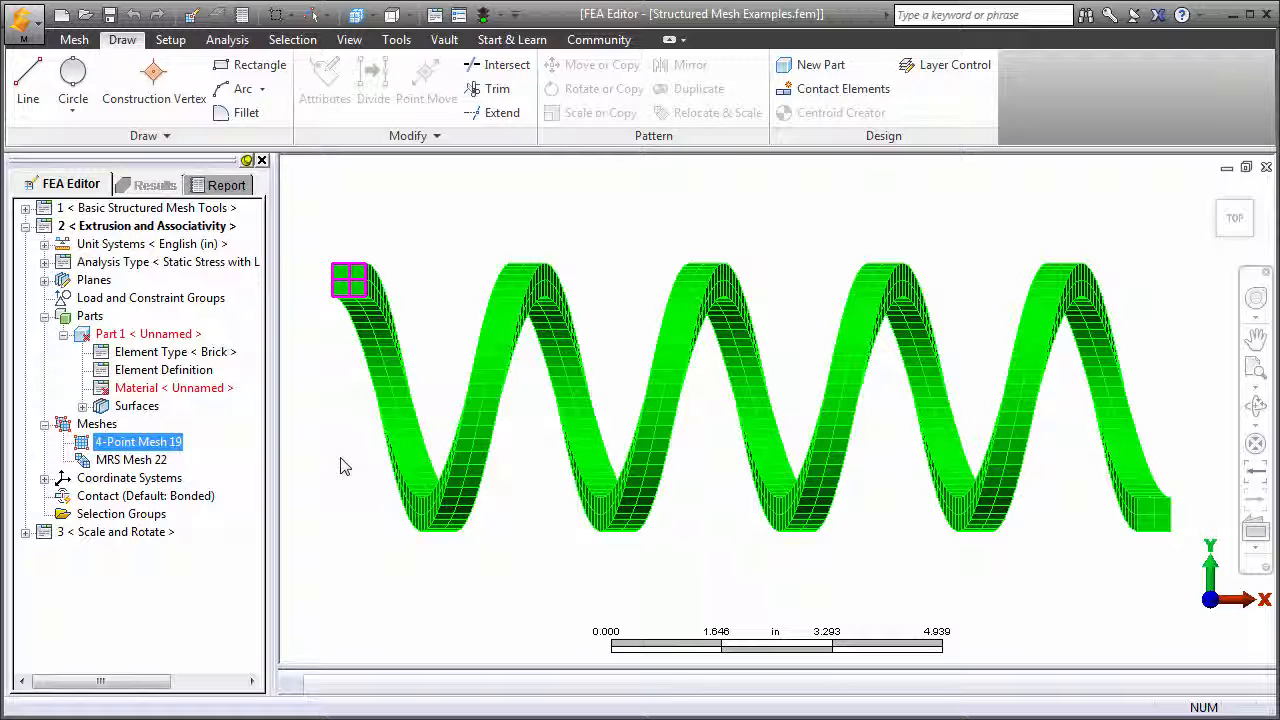
Step: Edit 4-Point Mesh 19 and reapply its 3 by 3 profile mesh settings
{"action": "right_click", "coordinate": [137, 441]}
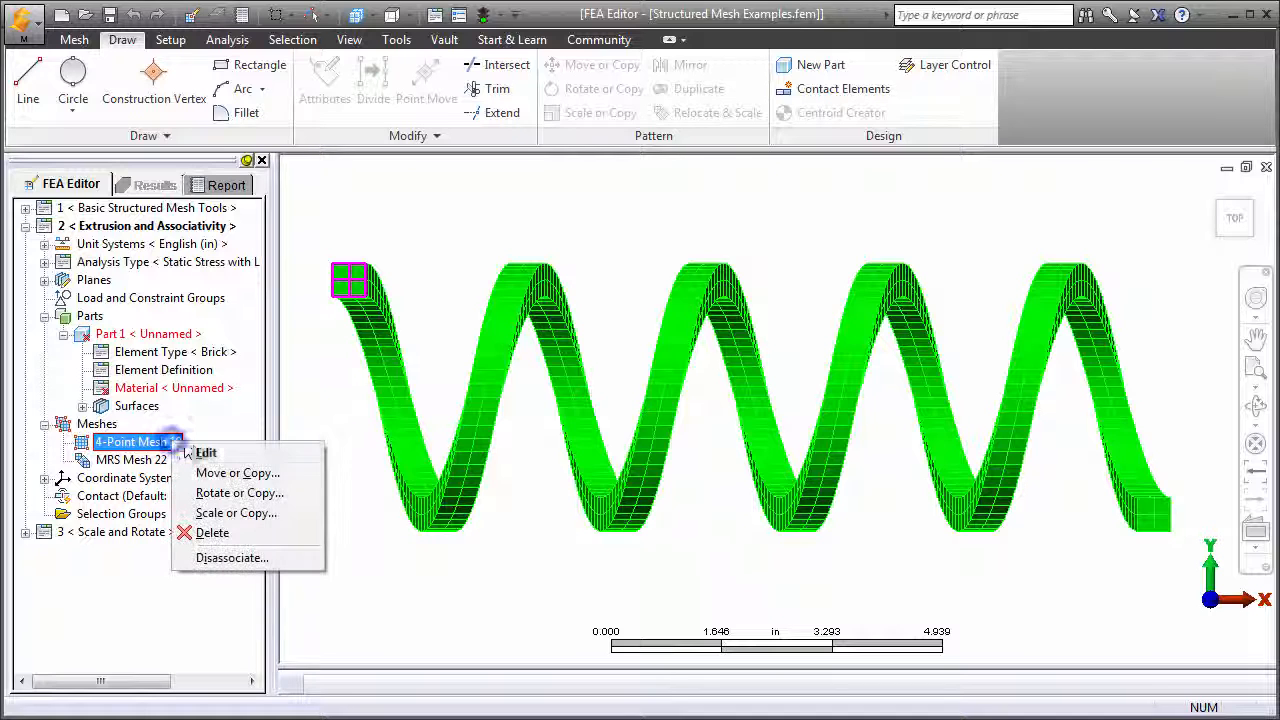
{"action": "left_click", "coordinate": [206, 452]}
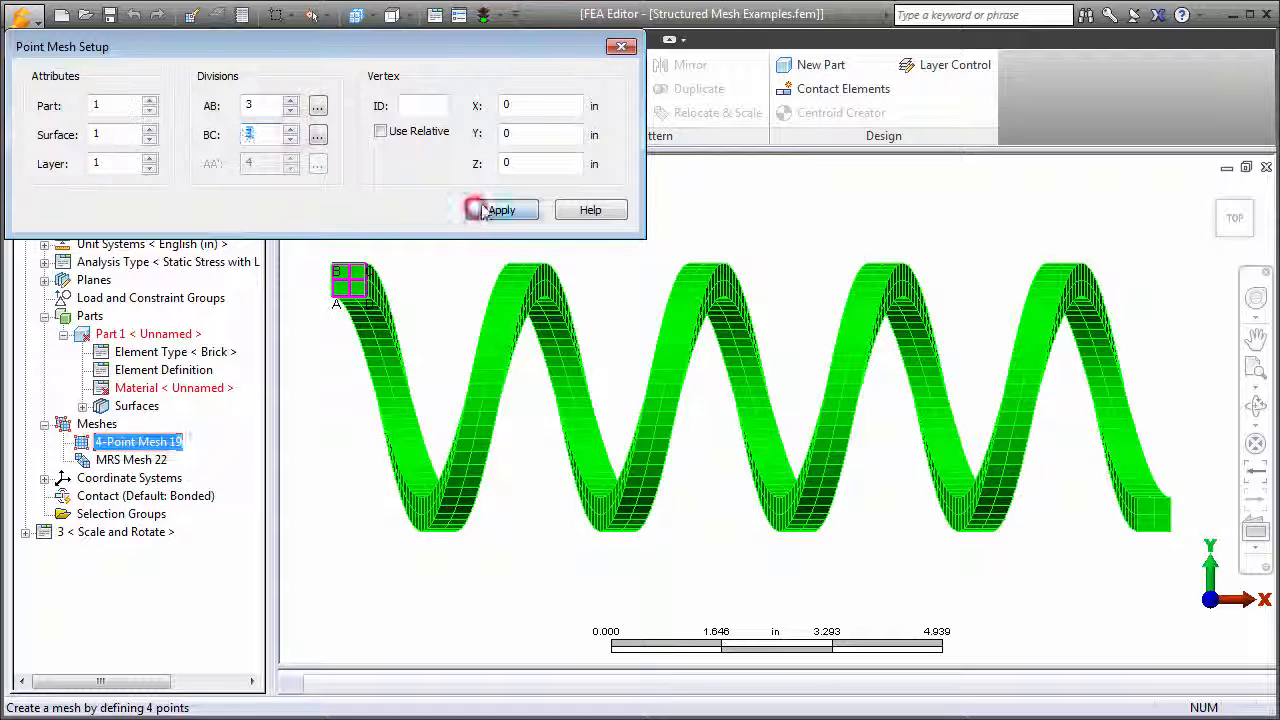
{"action": "left_click", "coordinate": [500, 209]}
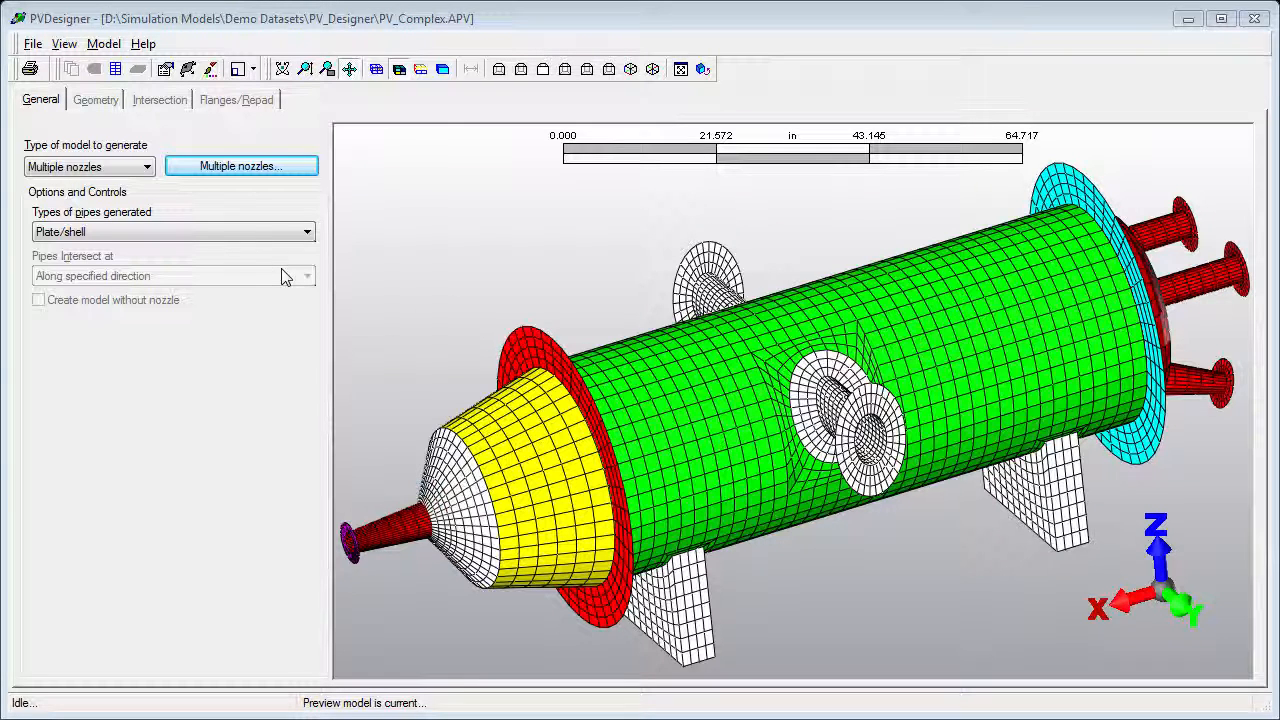
Step: Review nozzle 1 in the multiple-nozzle settings and send the vessel to the FEA Editor
{"action": "left_click", "coordinate": [241, 165]}
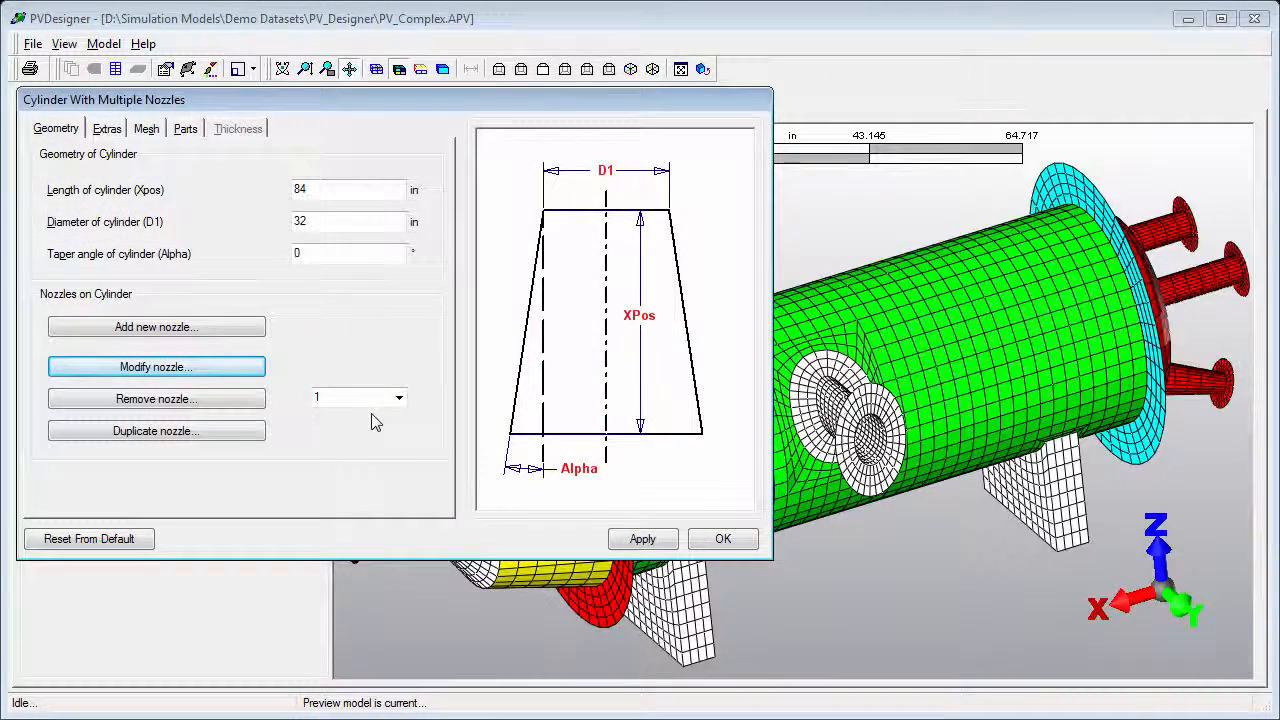
{"action": "left_click", "coordinate": [155, 366]}
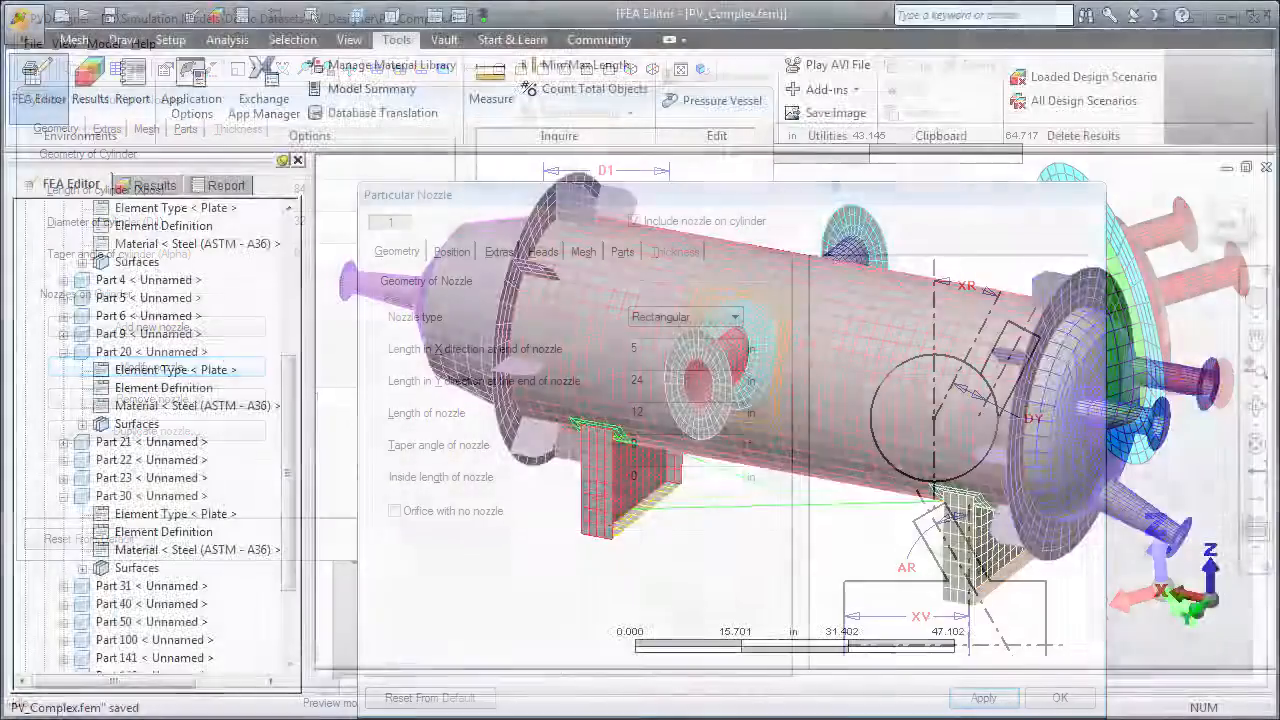
{"action": "left_click", "coordinate": [1059, 697]}
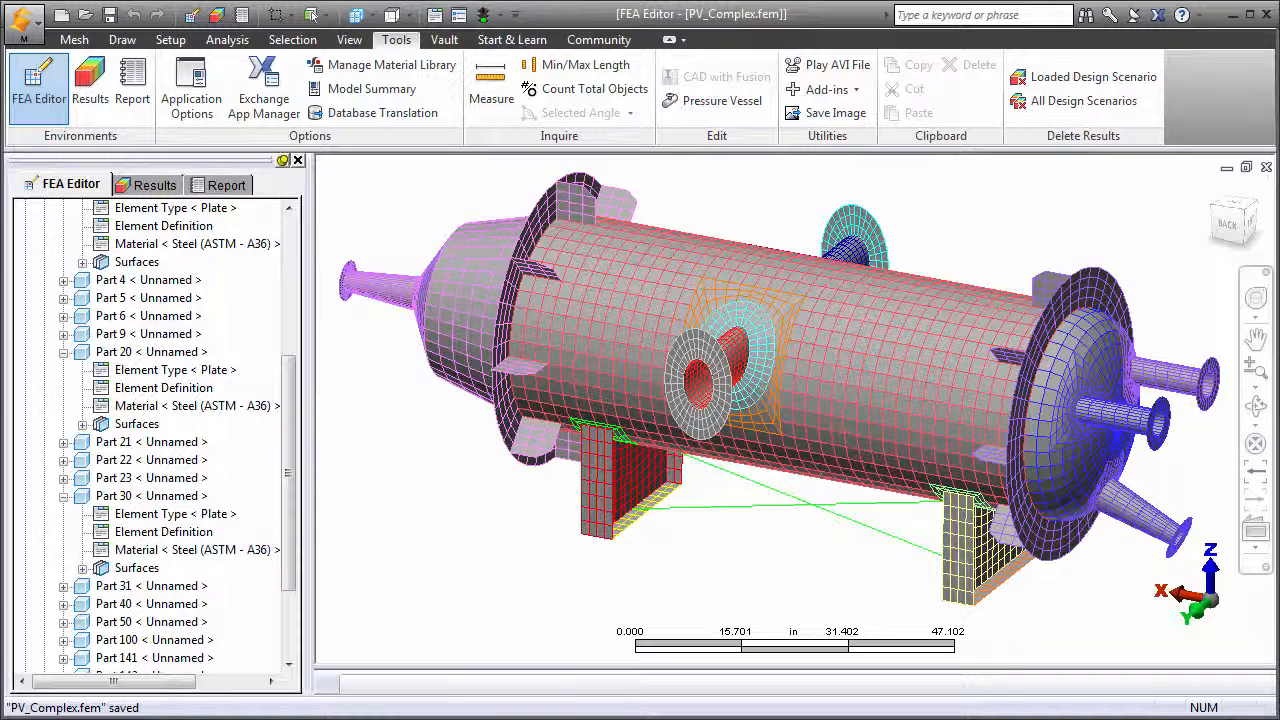